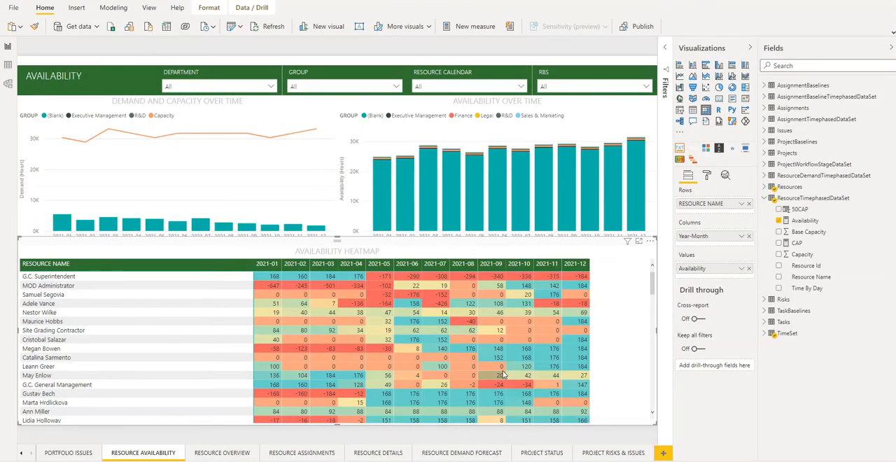
pyautogui.moveTo(608, 372)
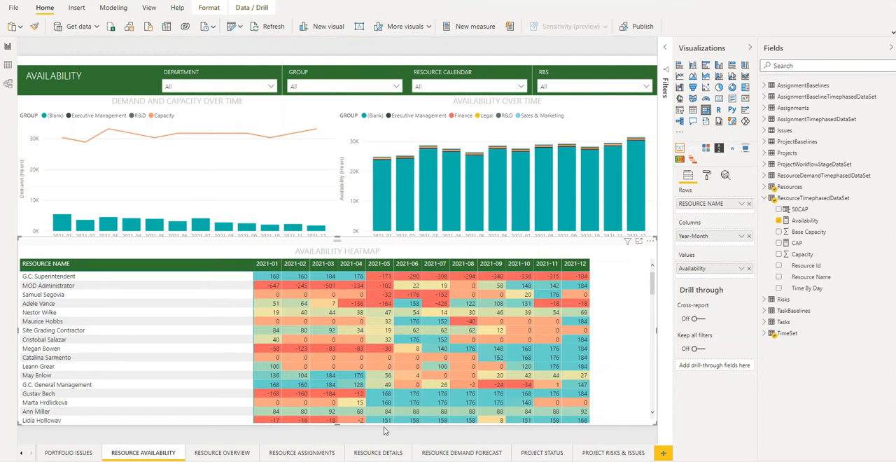
pyautogui.moveTo(437, 420)
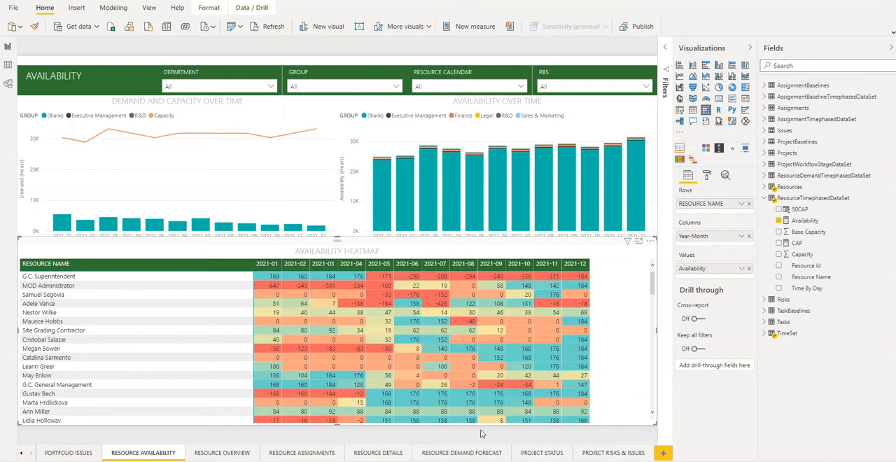
pyautogui.moveTo(660, 274)
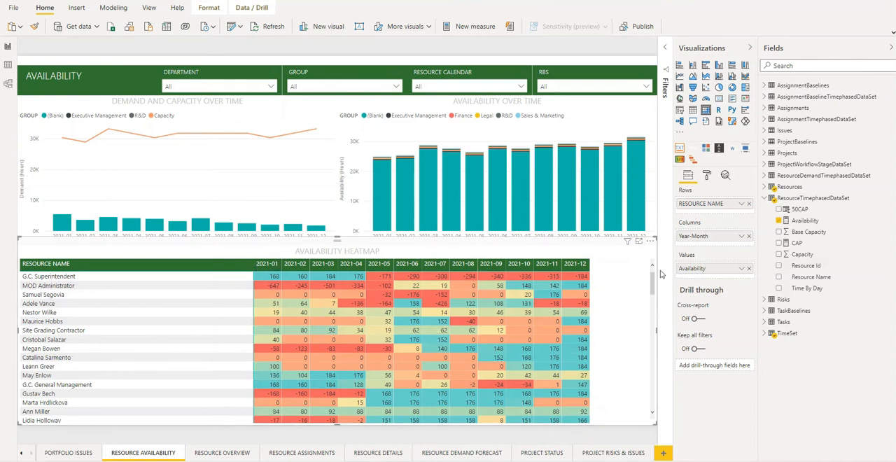
pyautogui.moveTo(756, 279)
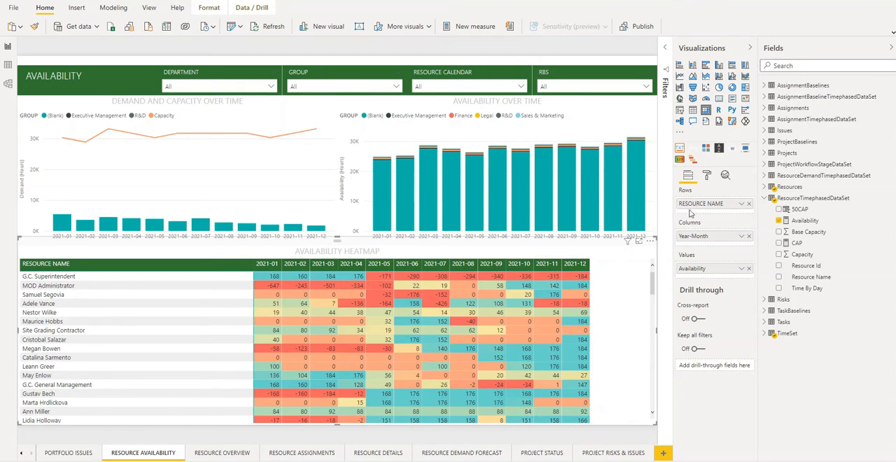
pyautogui.moveTo(714, 216)
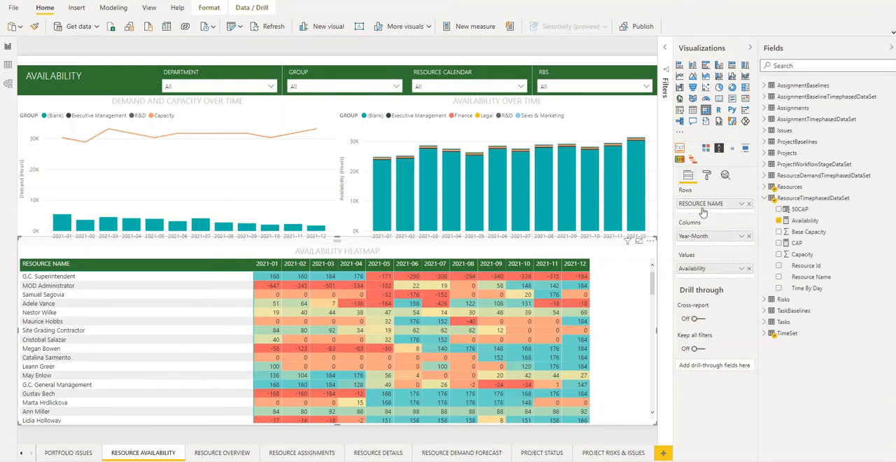
pyautogui.moveTo(699, 203)
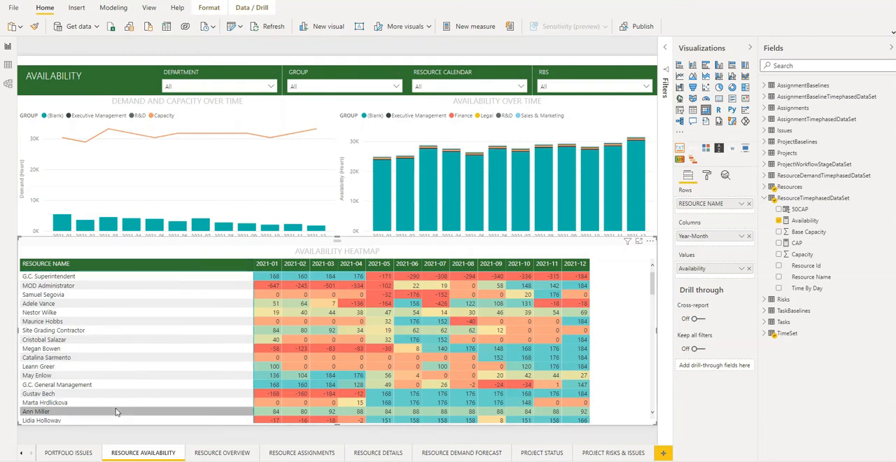
pyautogui.moveTo(361, 274)
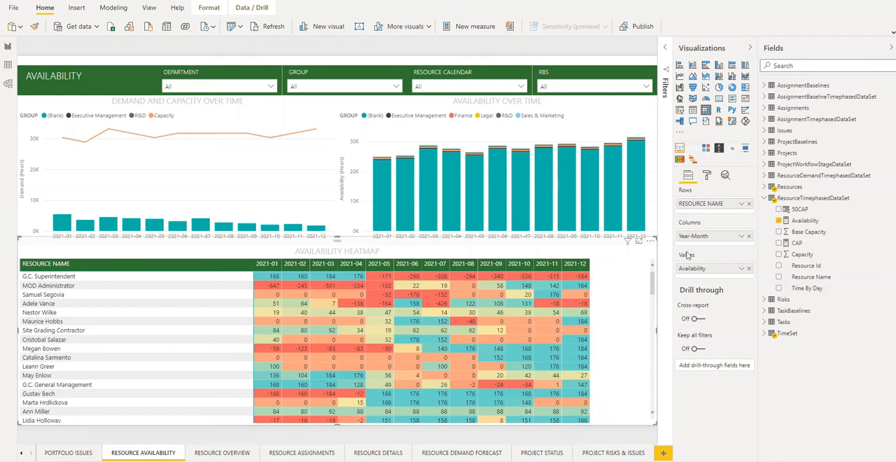
pyautogui.moveTo(698, 220)
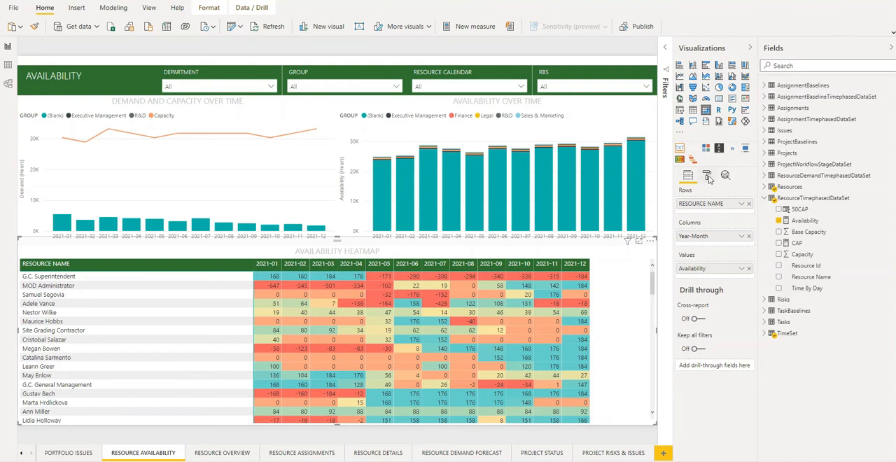
pyautogui.moveTo(706, 148)
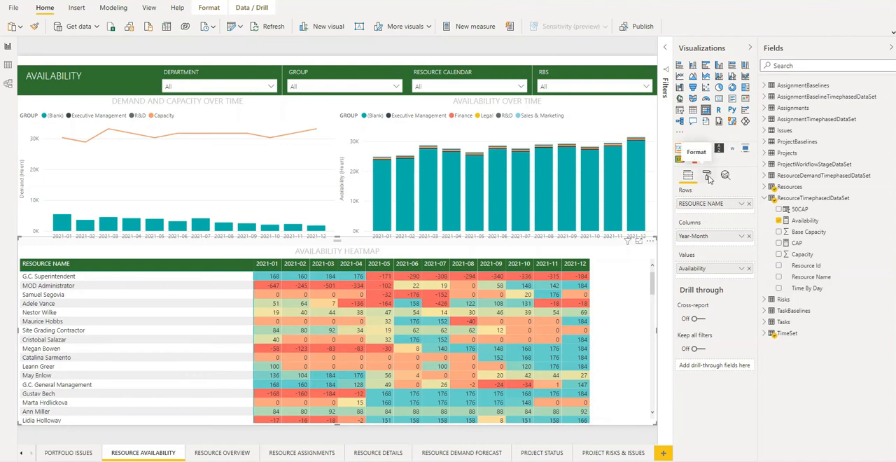
# Step: Search 'tot' in Format visual and switch Row subtotals On for the matrix
pyautogui.click(707, 174)
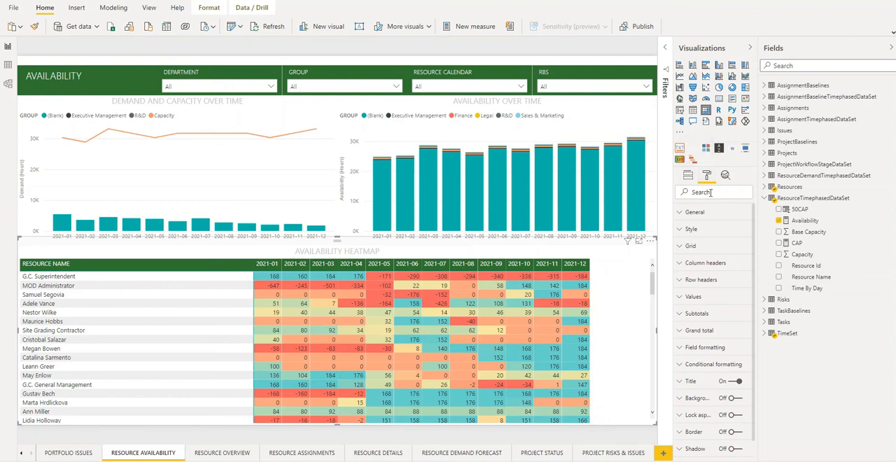
pyautogui.write('tot')
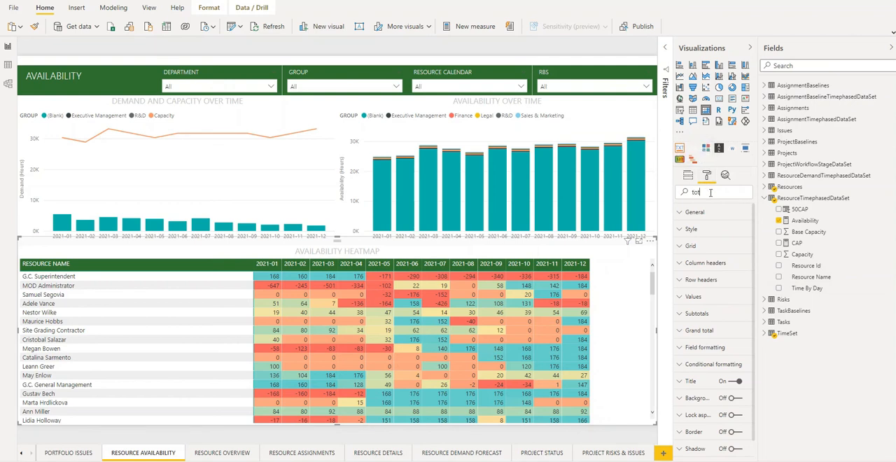
pyautogui.click(697, 212)
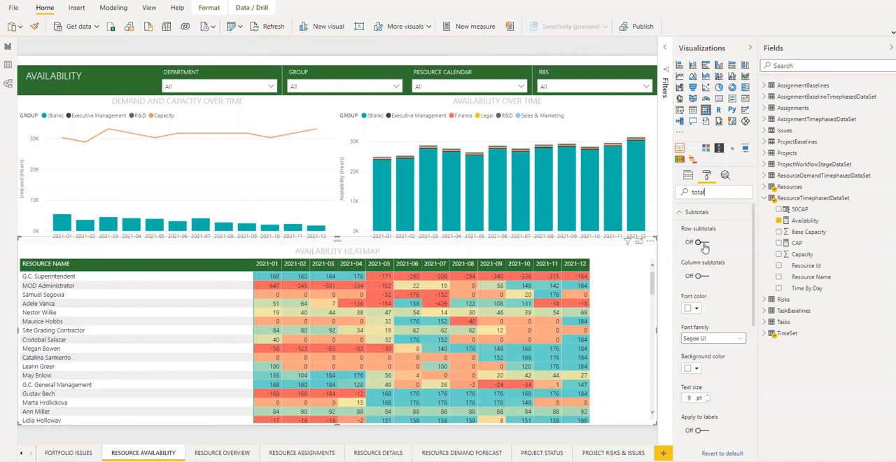
pyautogui.click(697, 240)
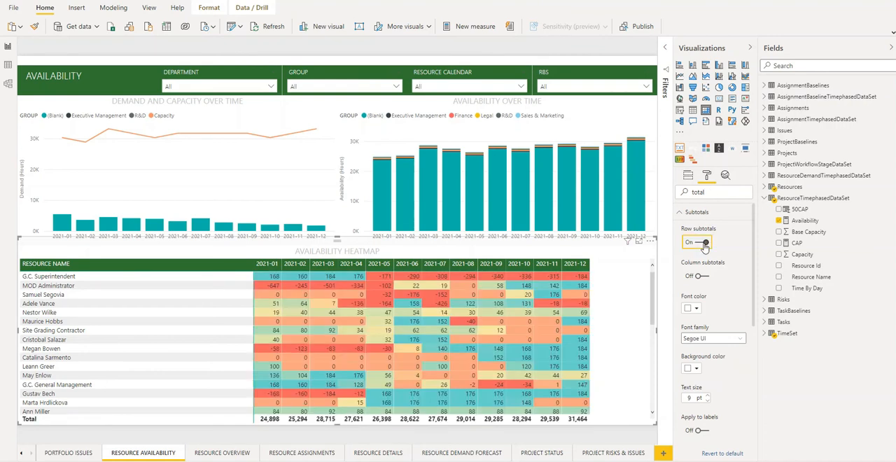
# Step: Switch Column subtotals On so the matrix gains a Total column (grand total 336,819)
pyautogui.click(706, 241)
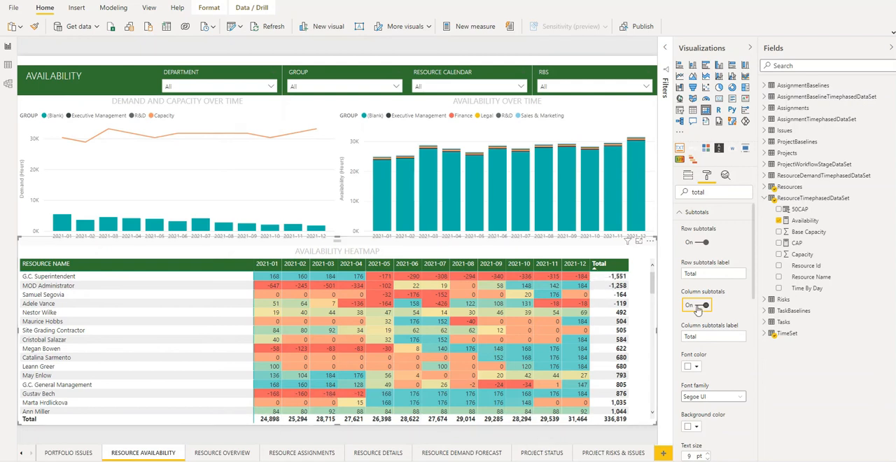
pyautogui.click(691, 305)
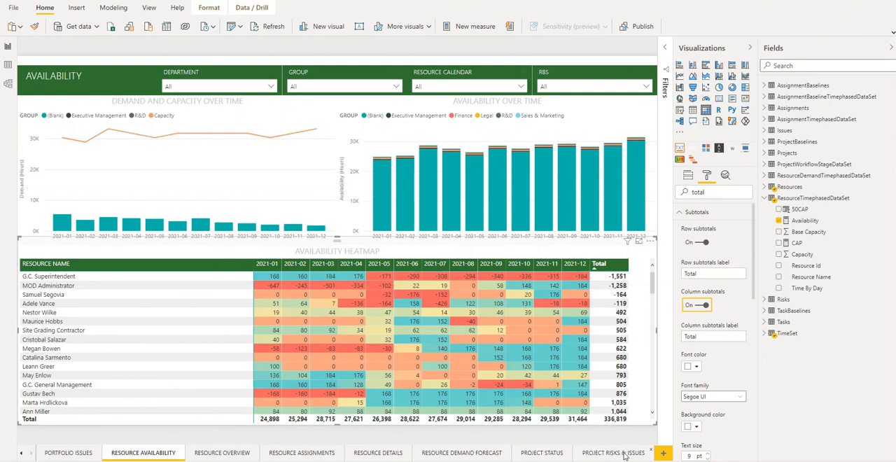
pyautogui.moveTo(608, 442)
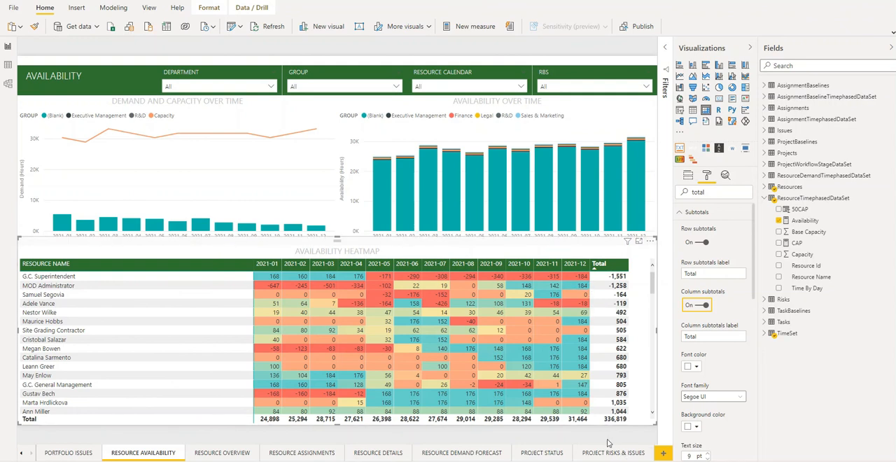